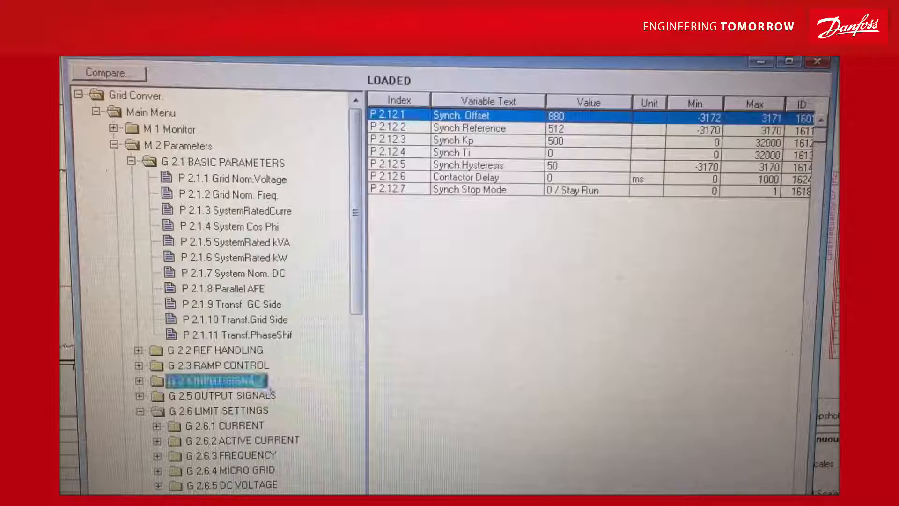
Step: Set P 2.4.2.9 NET Synchronization in G 2.4 Input Signals to DigIN:0.1
left_click(212, 380)
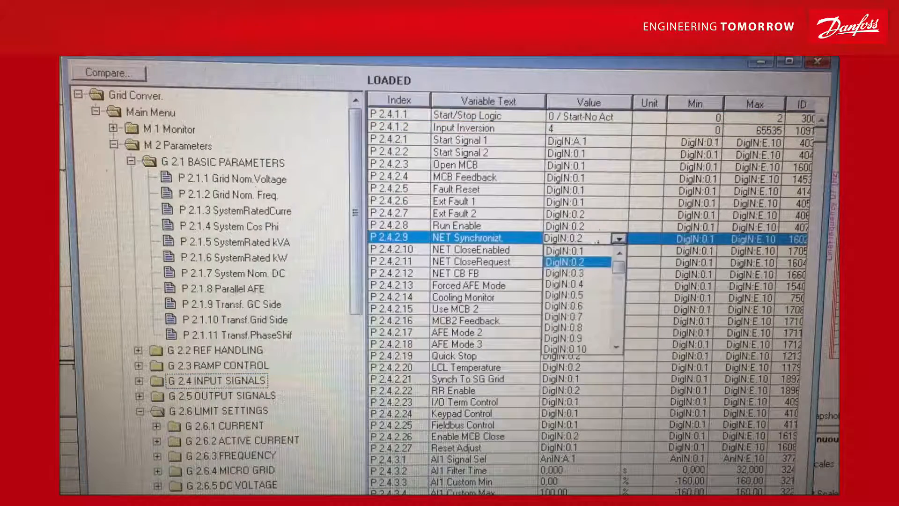
left_click(562, 250)
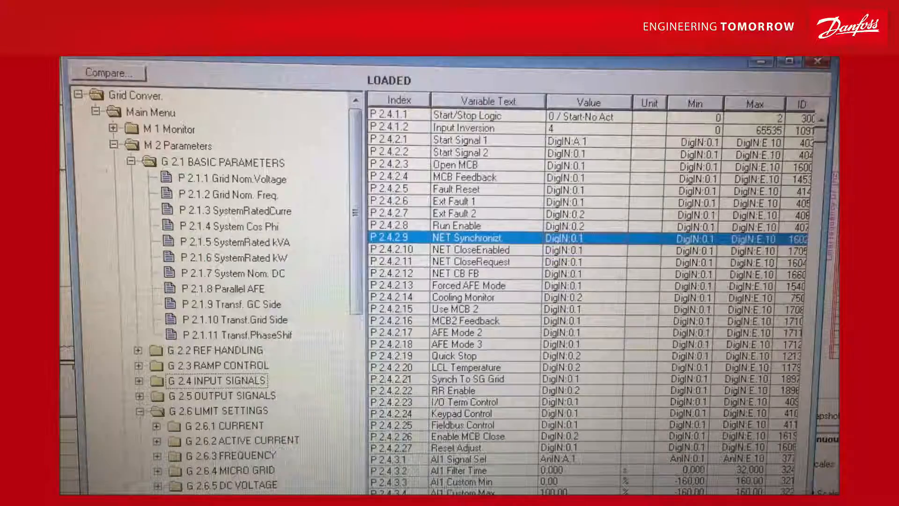